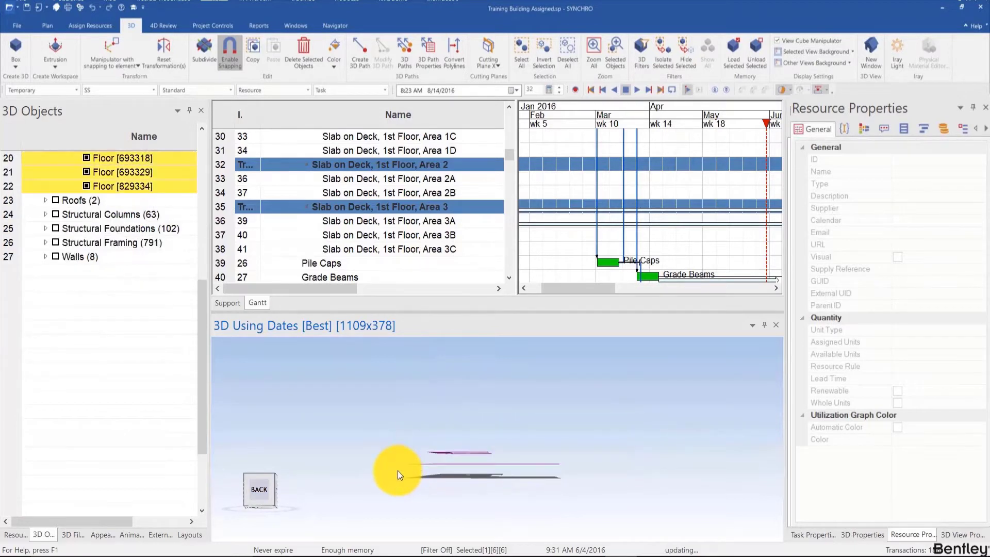
Step: Pick the purple ground slab Floor [821844] in the 3D model
{"action": "left_click", "coordinate": [756, 52]}
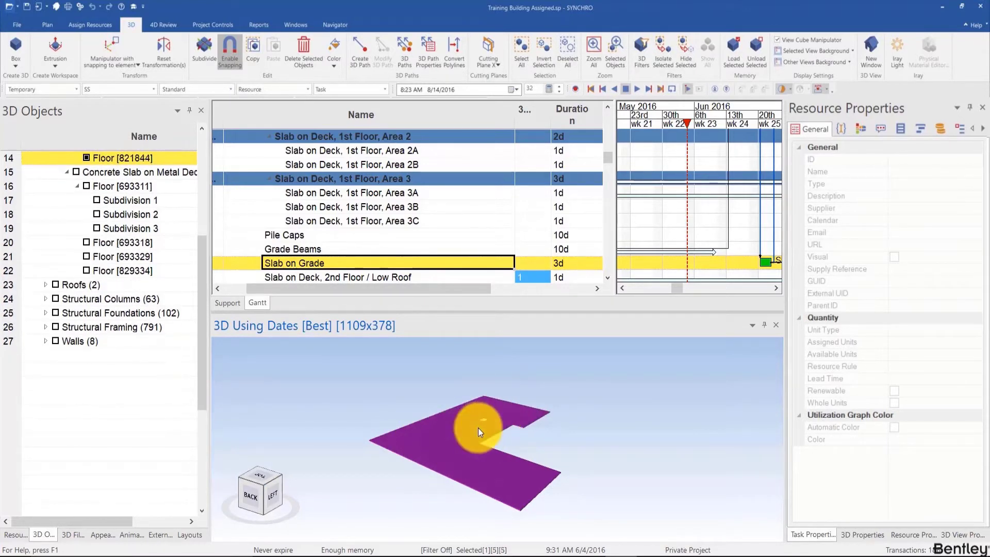
{"action": "right_click", "coordinate": [479, 432]}
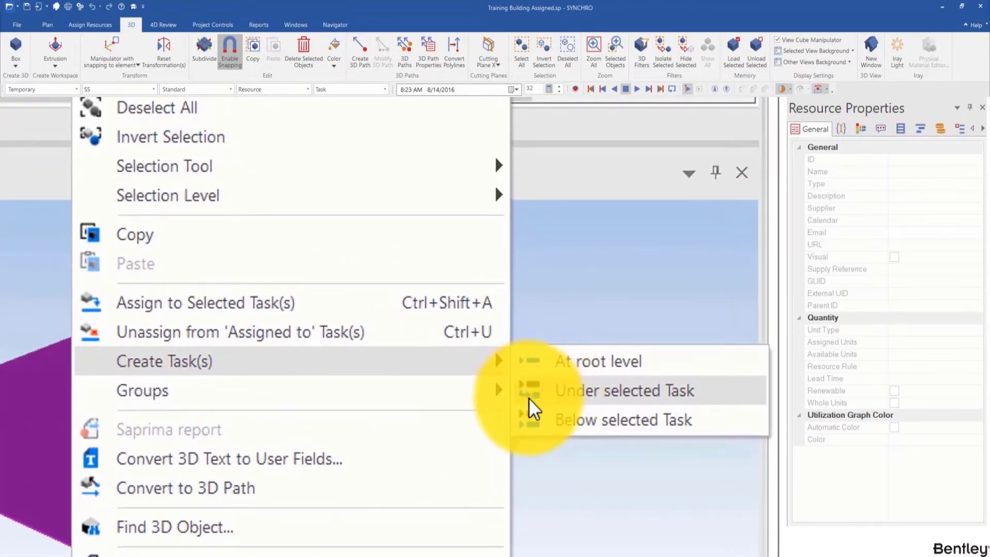
{"action": "mouse_move", "coordinate": [598, 420]}
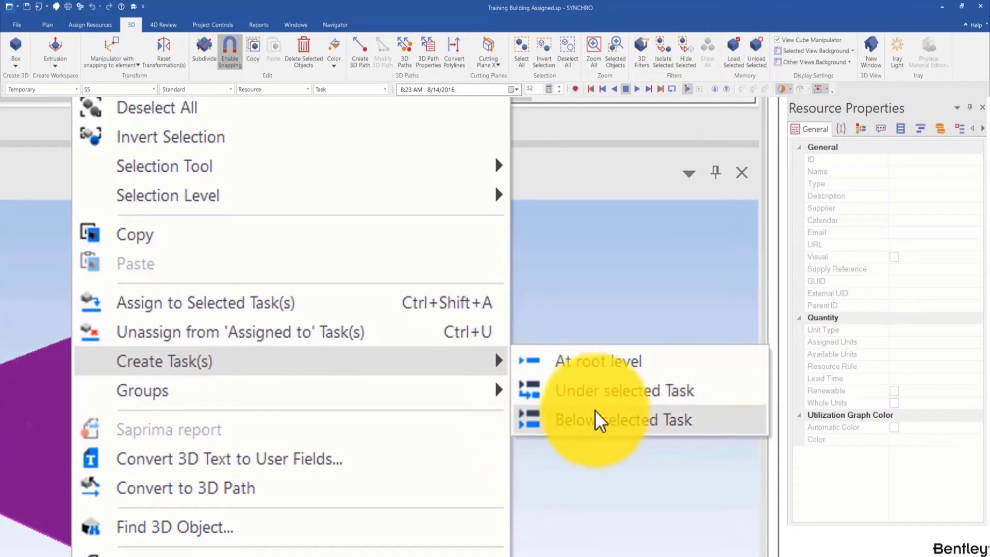
{"action": "mouse_move", "coordinate": [571, 407]}
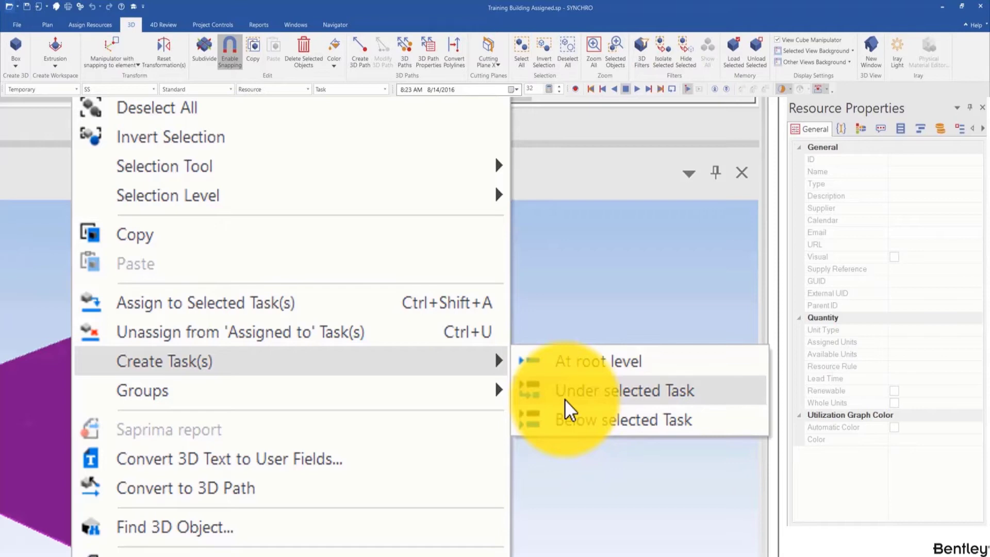
{"action": "left_click", "coordinate": [623, 390]}
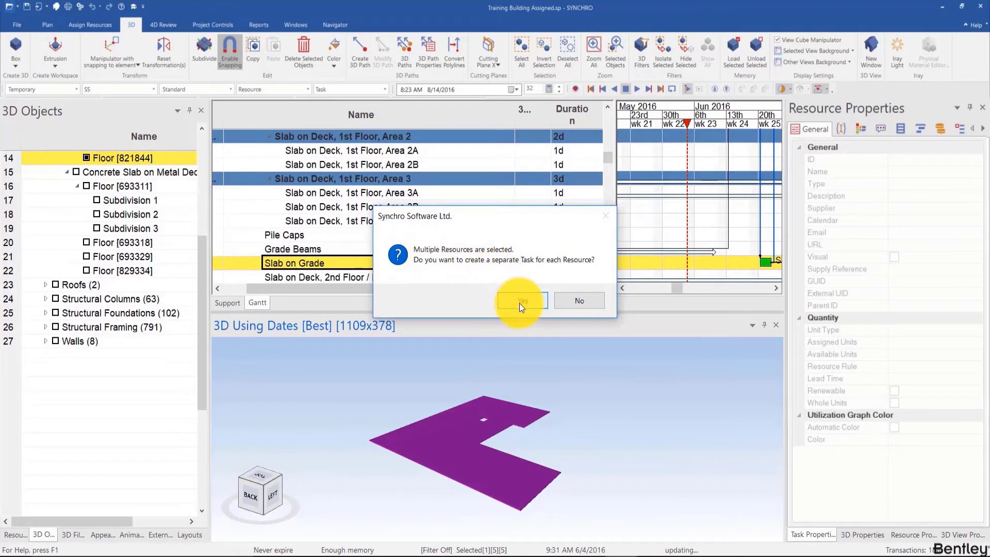
{"action": "left_click", "coordinate": [521, 301]}
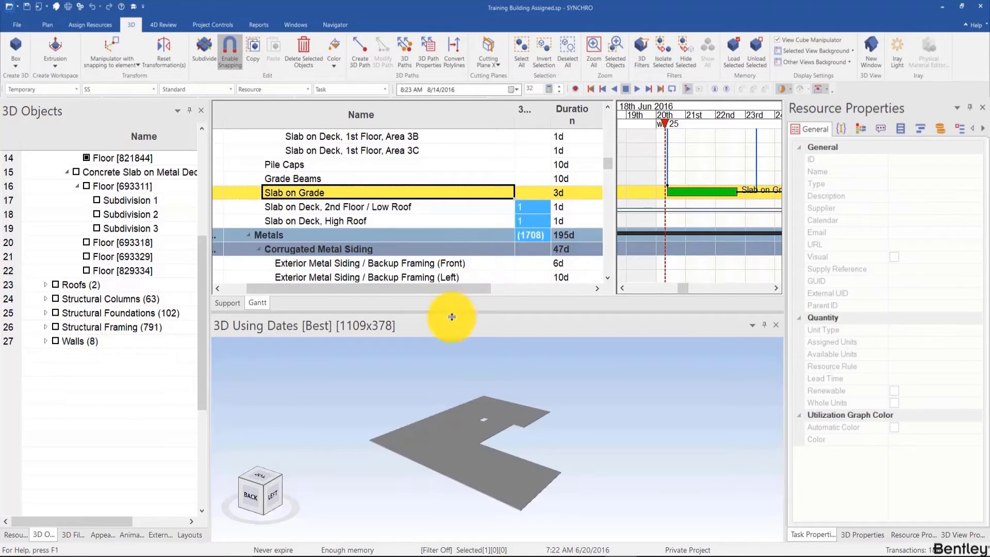
{"action": "mouse_move", "coordinate": [350, 195]}
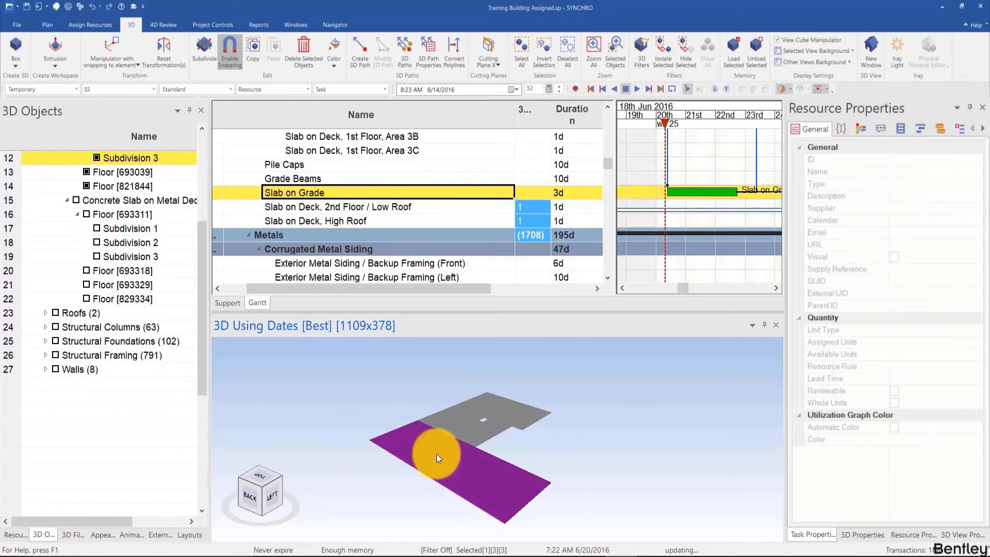
Step: Create one task per subdivision under Slab on Grade, giving Subdivision 1, 2 and 3
{"action": "right_click", "coordinate": [437, 457]}
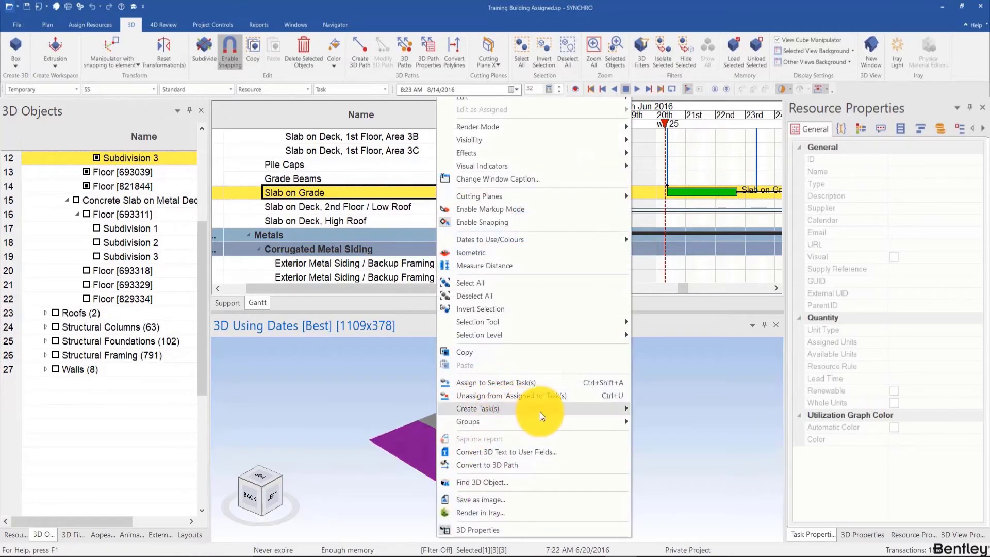
{"action": "mouse_move", "coordinate": [477, 408]}
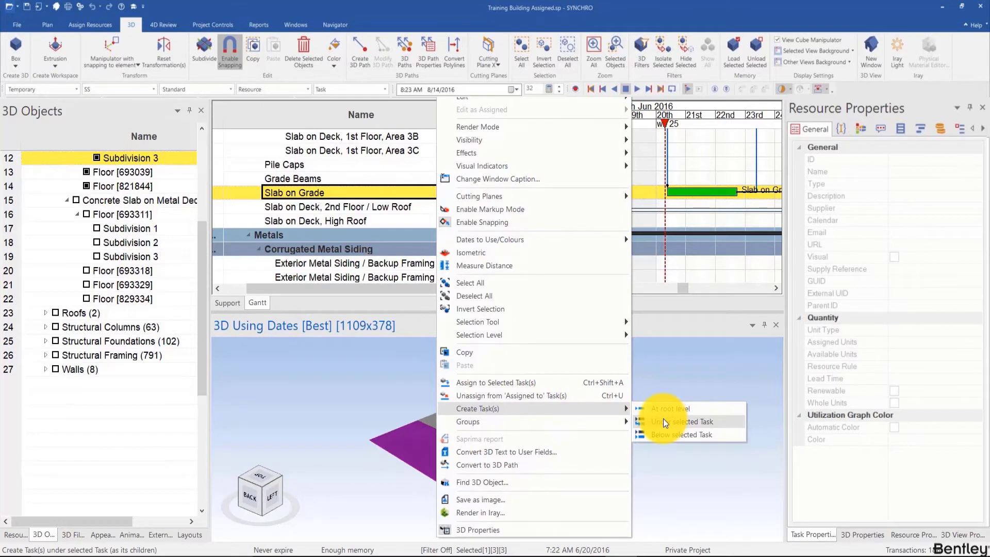
{"action": "left_click", "coordinate": [683, 421]}
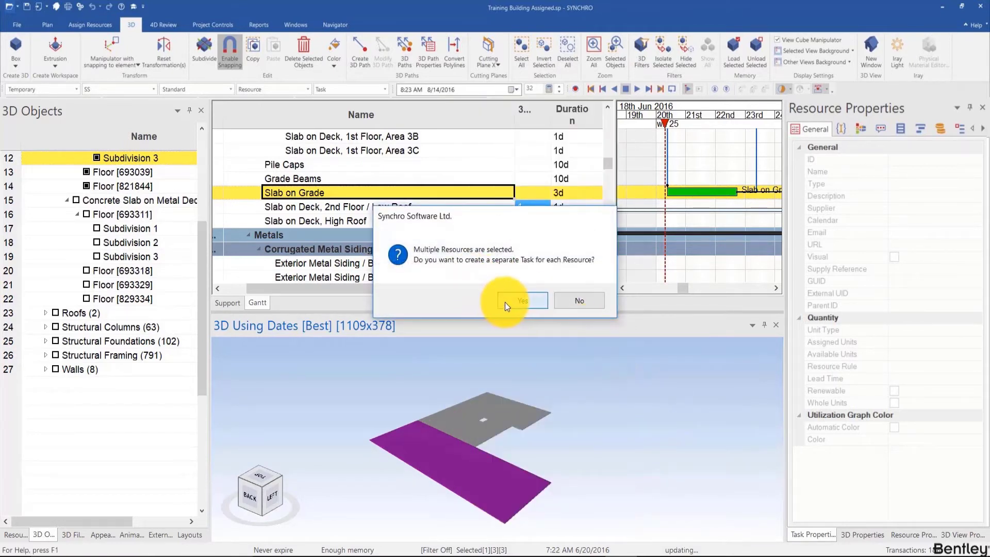
{"action": "left_click", "coordinate": [522, 300]}
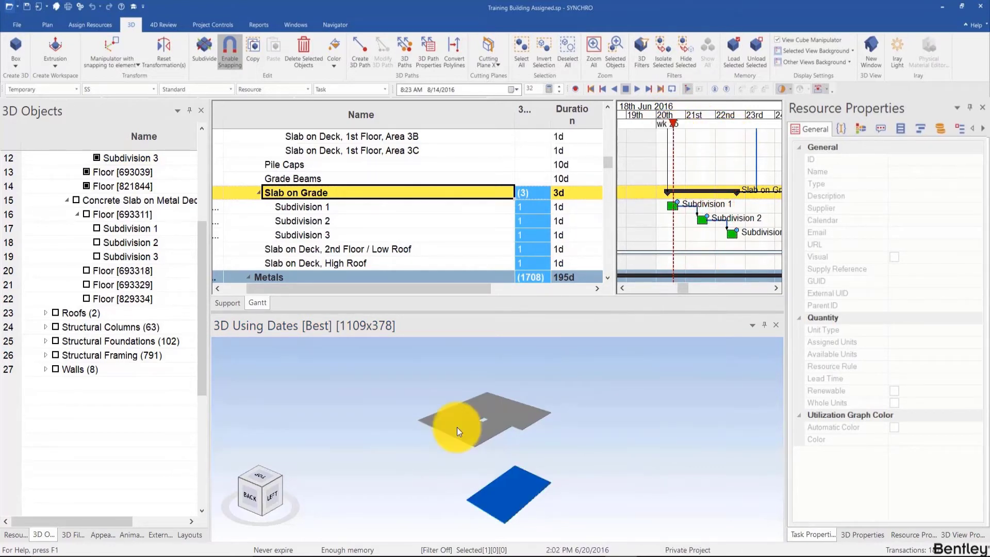
Step: Assign an extra slab piece to Subdivision 1 and to Subdivision 2 with Ctrl+Shift+A
{"action": "left_click", "coordinate": [302, 207]}
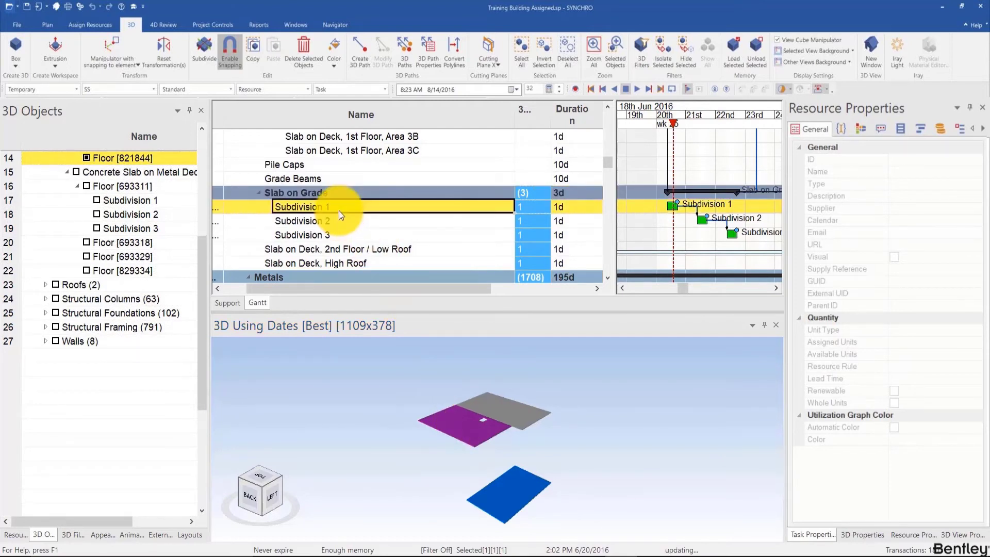
{"action": "key", "text": "ctrl+shift+a"}
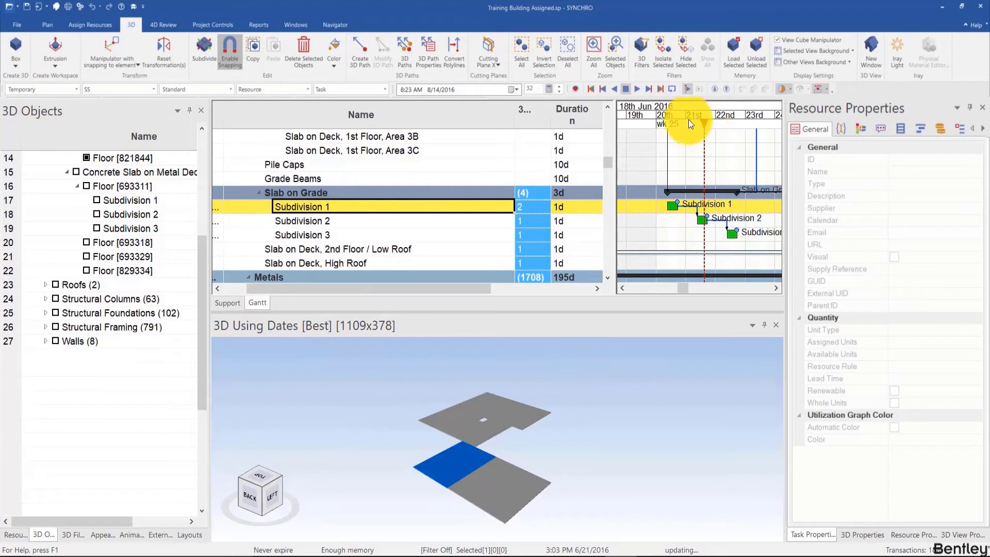
{"action": "key", "text": "ctrl+shift+a"}
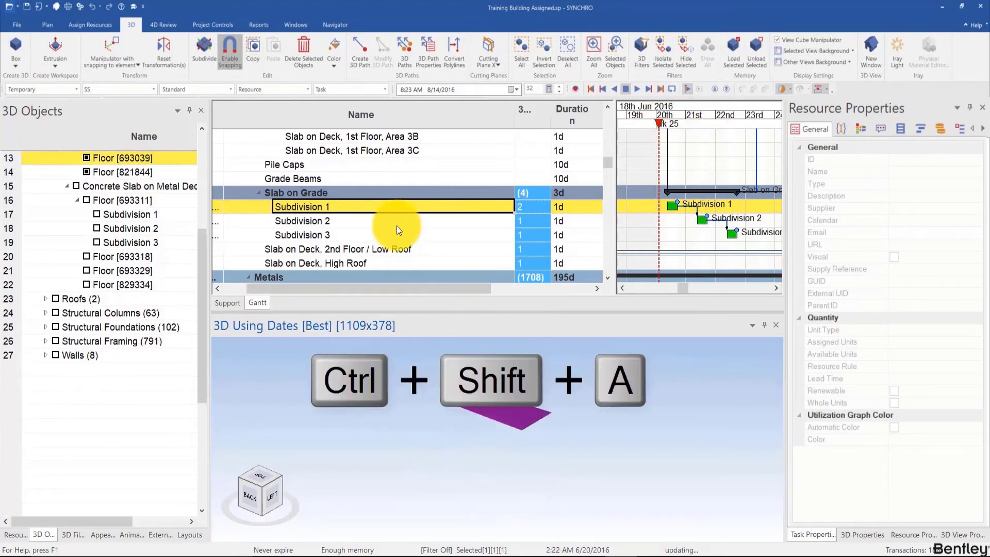
{"action": "left_click", "coordinate": [302, 221]}
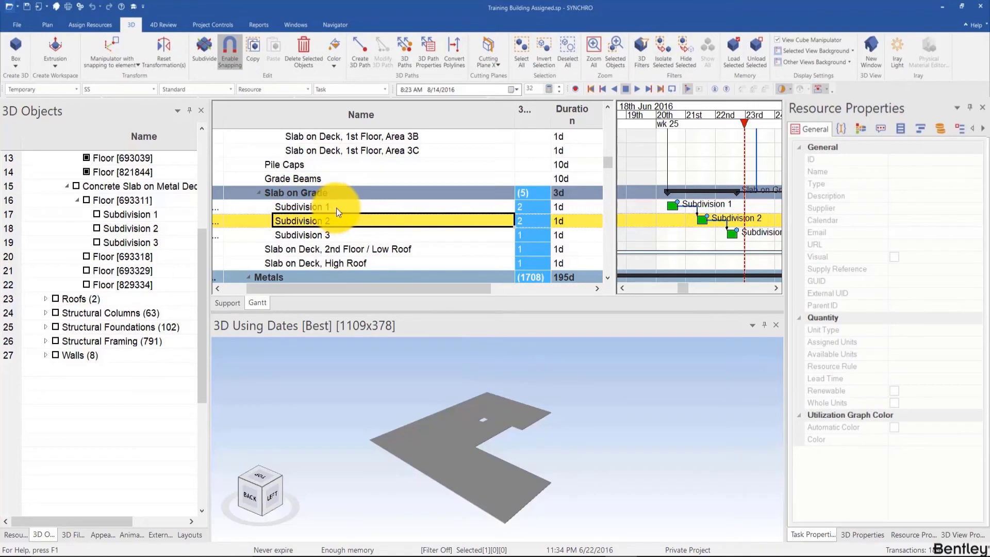
Step: Rename the subdivision tasks Pour Area 1 & 4 and Pour Area 2 & 5
{"action": "type", "text": "Pour Area"}
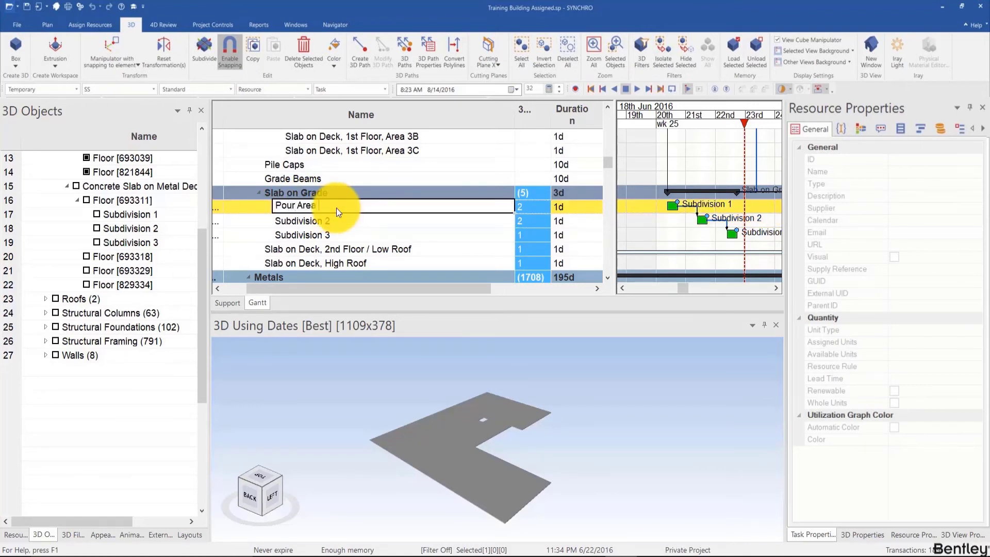
{"action": "type", "text": "1 & 4"}
{"action": "left_click", "coordinate": [393, 221]}
{"action": "type", "text": "Pour"}
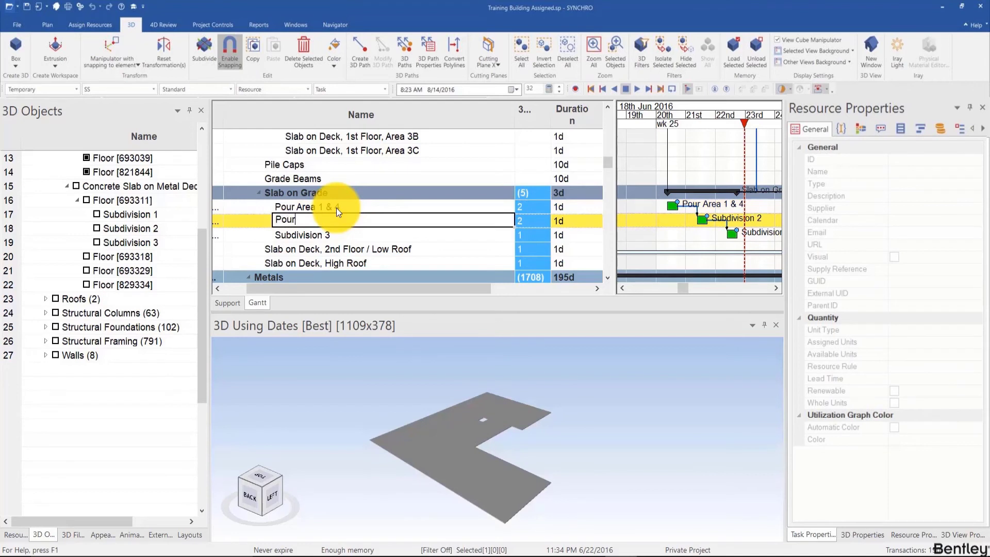
{"action": "type", "text": "Area"}
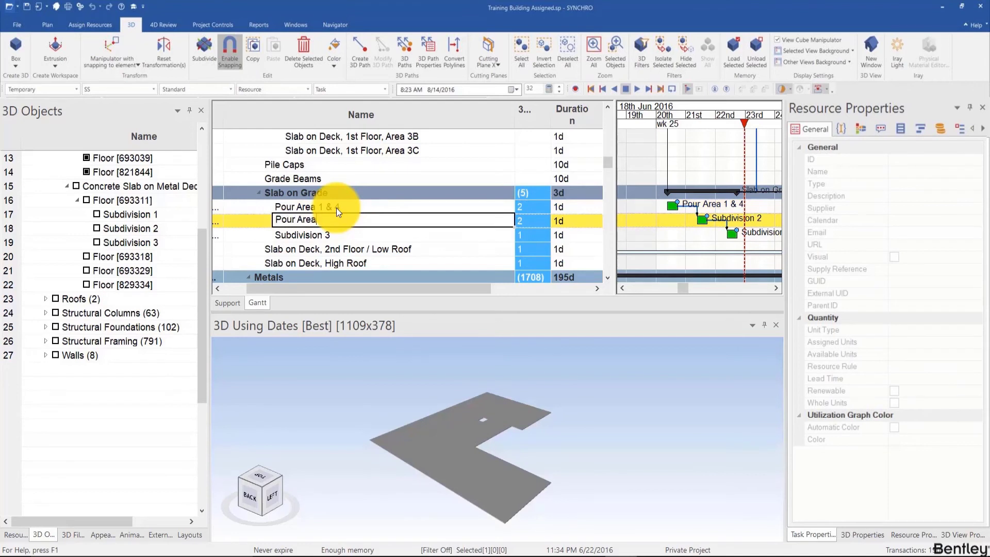
{"action": "type", "text": "2 & 5"}
{"action": "left_click", "coordinate": [393, 235]}
{"action": "type", "text": "Pour Area"}
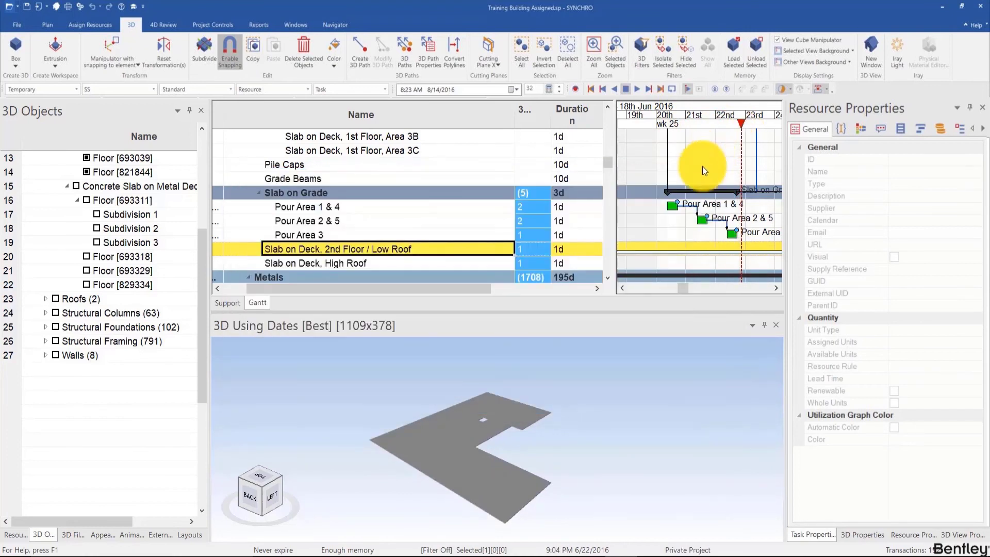
{"action": "mouse_move", "coordinate": [559, 375]}
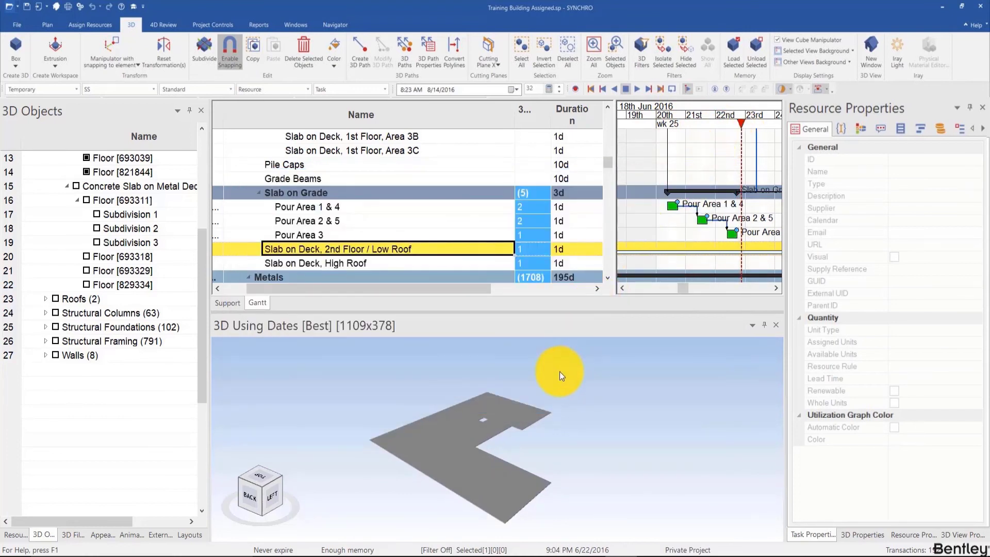